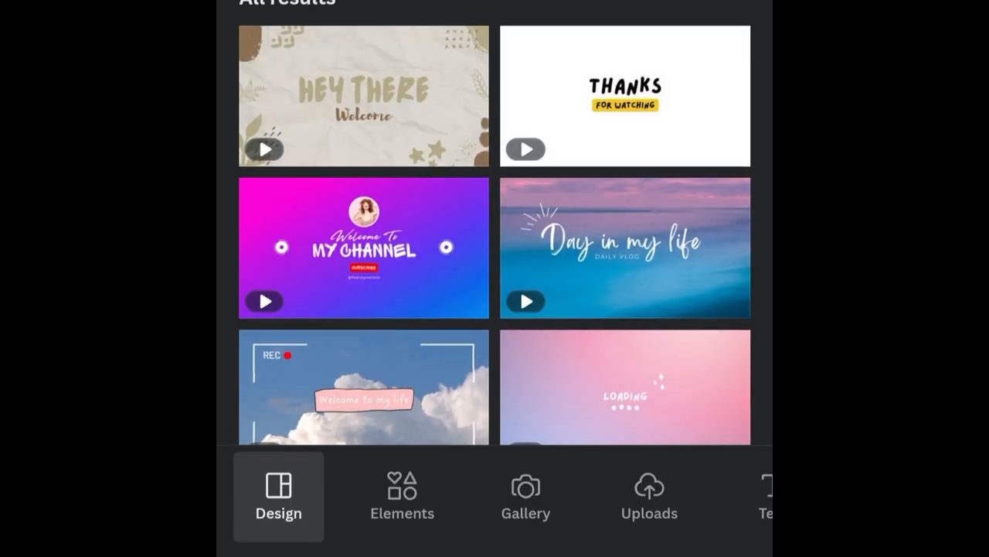
# Scroll the bottom toolbar right and open the Text panel to see heading and font options.
pyautogui.hscroll(3)
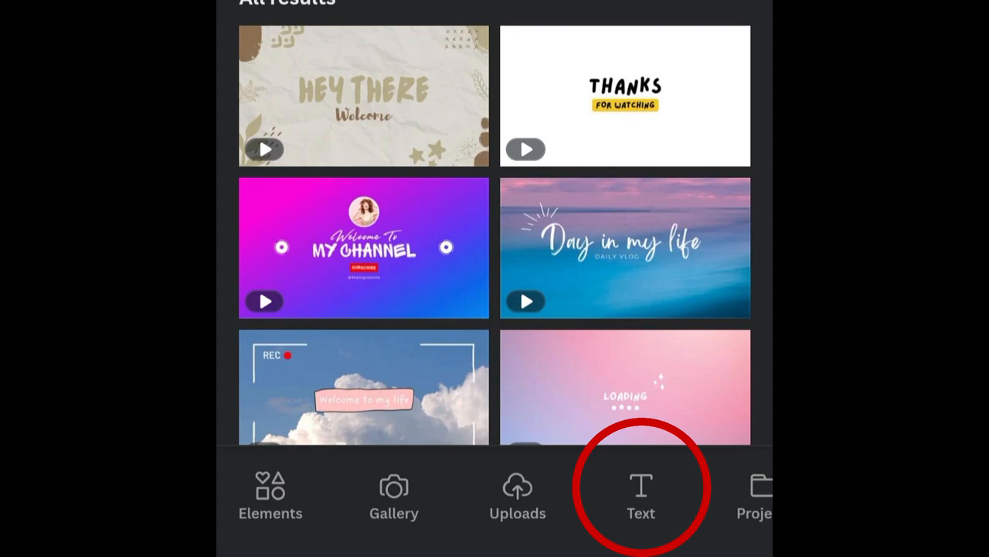
pyautogui.click(641, 491)
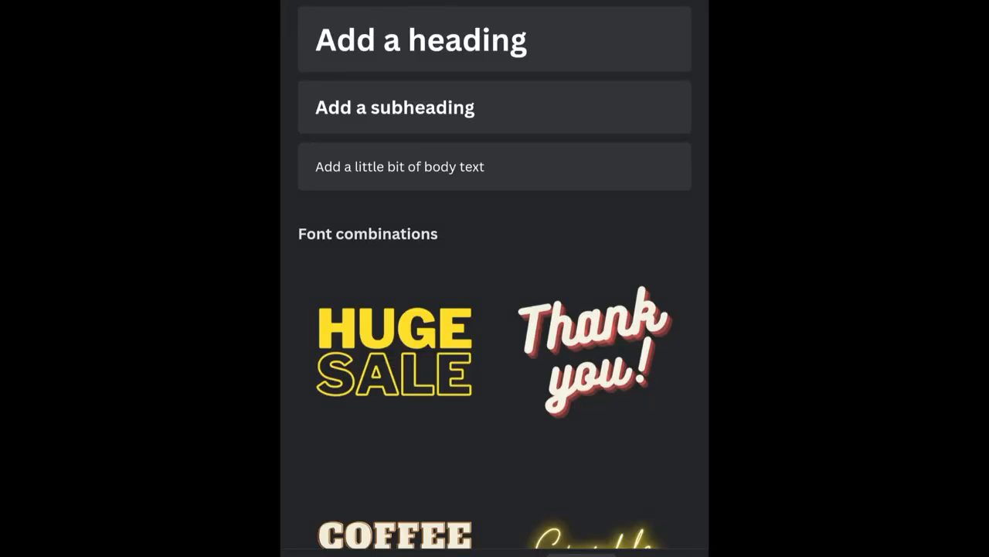